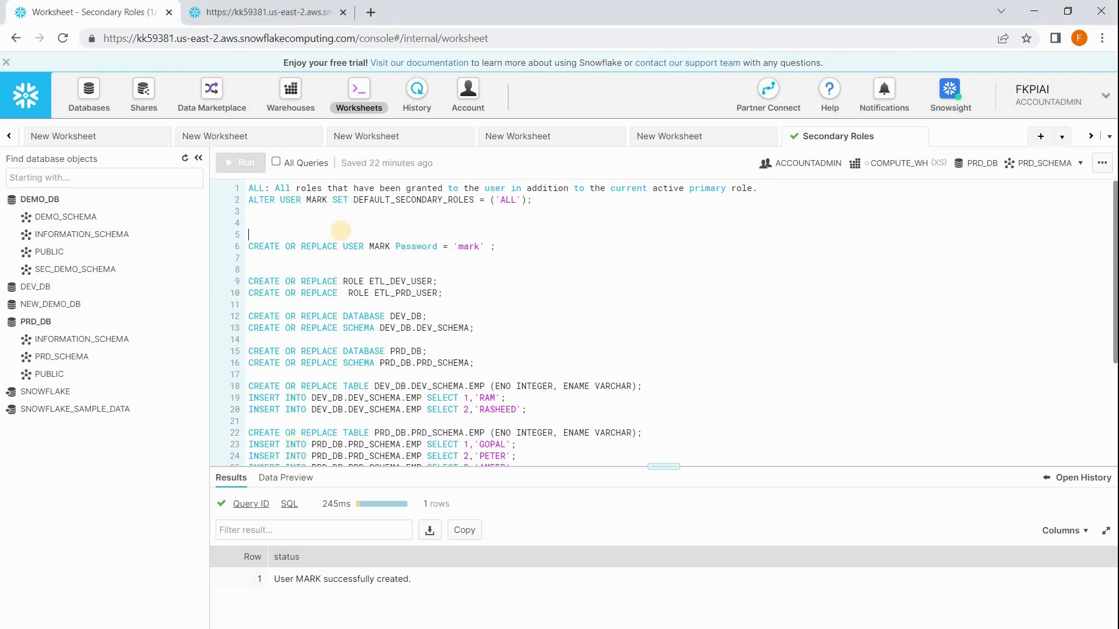
{"action": "mouse_move", "coordinate": [342, 232]}
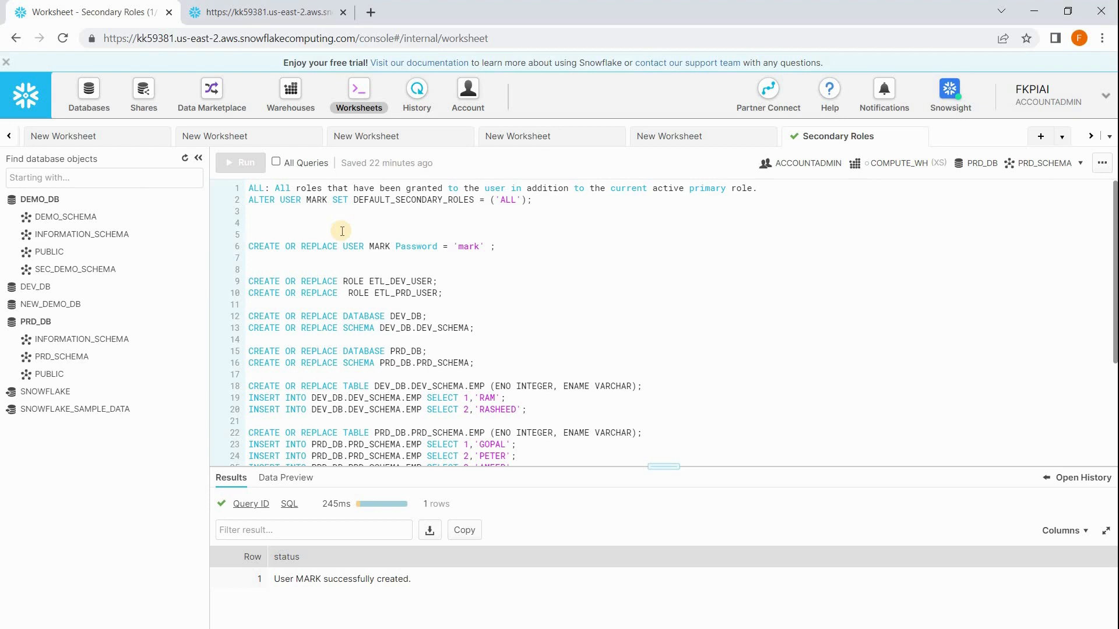
Select the ALL value on line 2 of the Secondary Roles script to review it.
{"action": "double_click", "coordinate": [507, 199]}
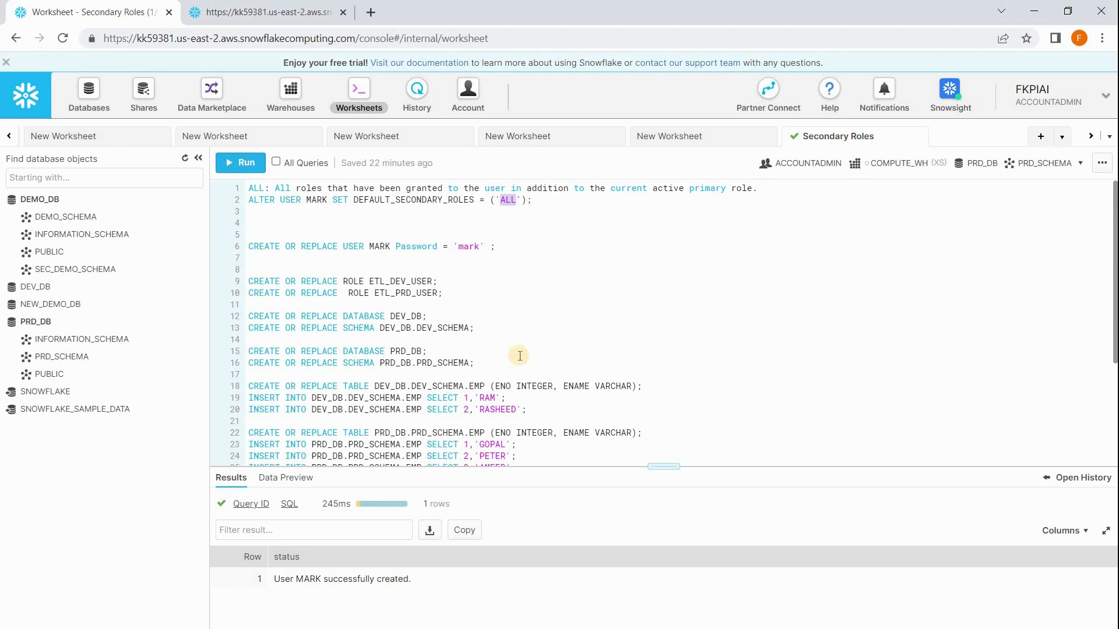
{"action": "mouse_move", "coordinate": [518, 356]}
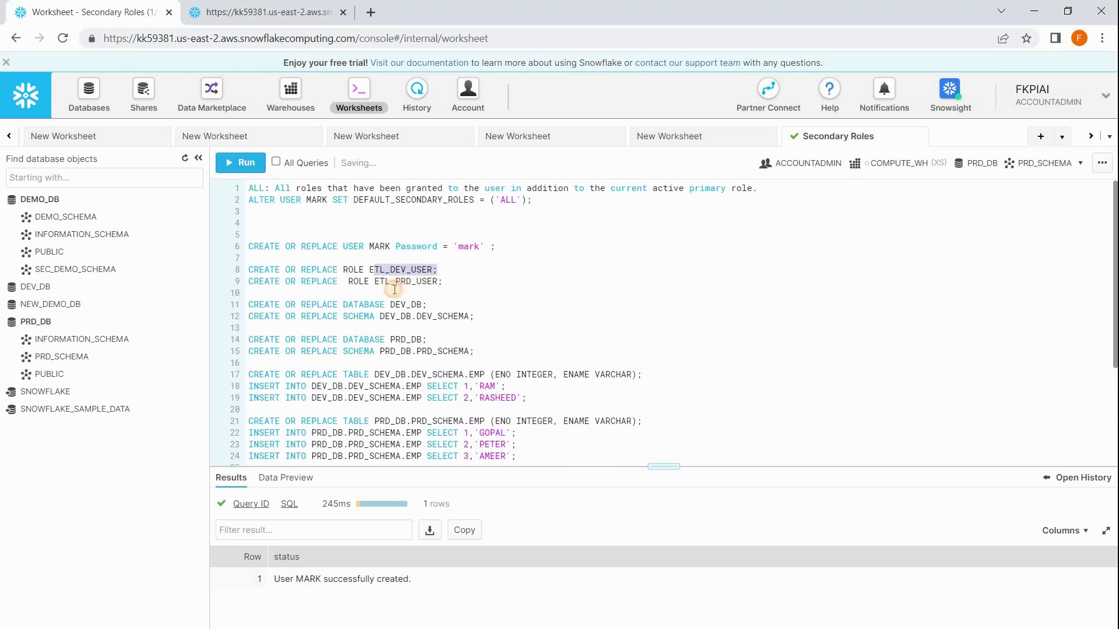
{"action": "double_click", "coordinate": [405, 281]}
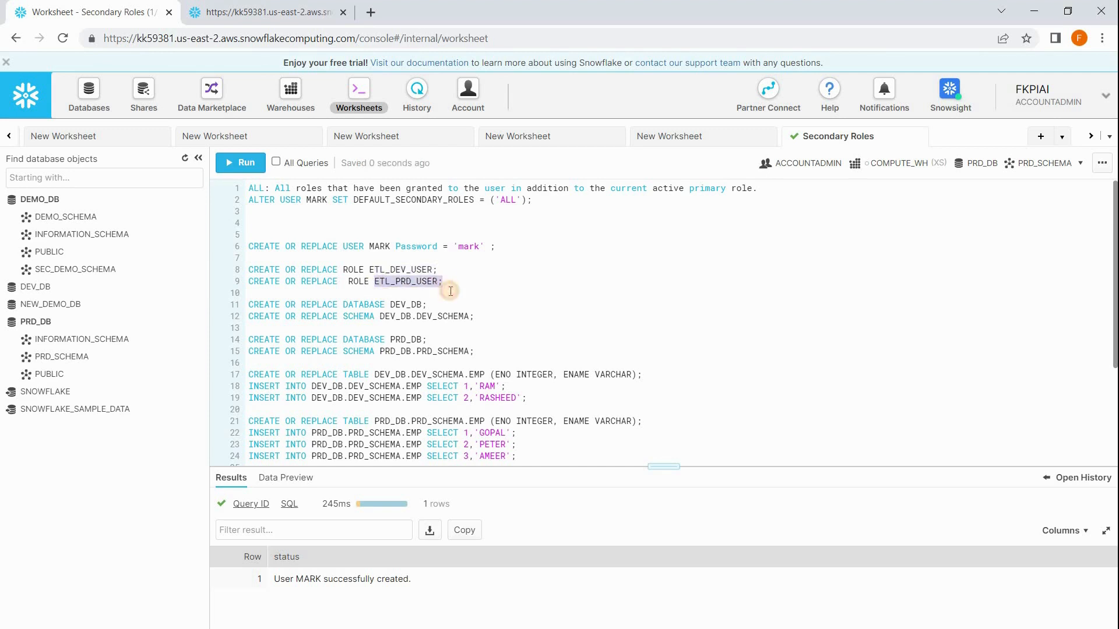
{"action": "scroll", "scroll_direction": "down", "scroll_amount": 3}
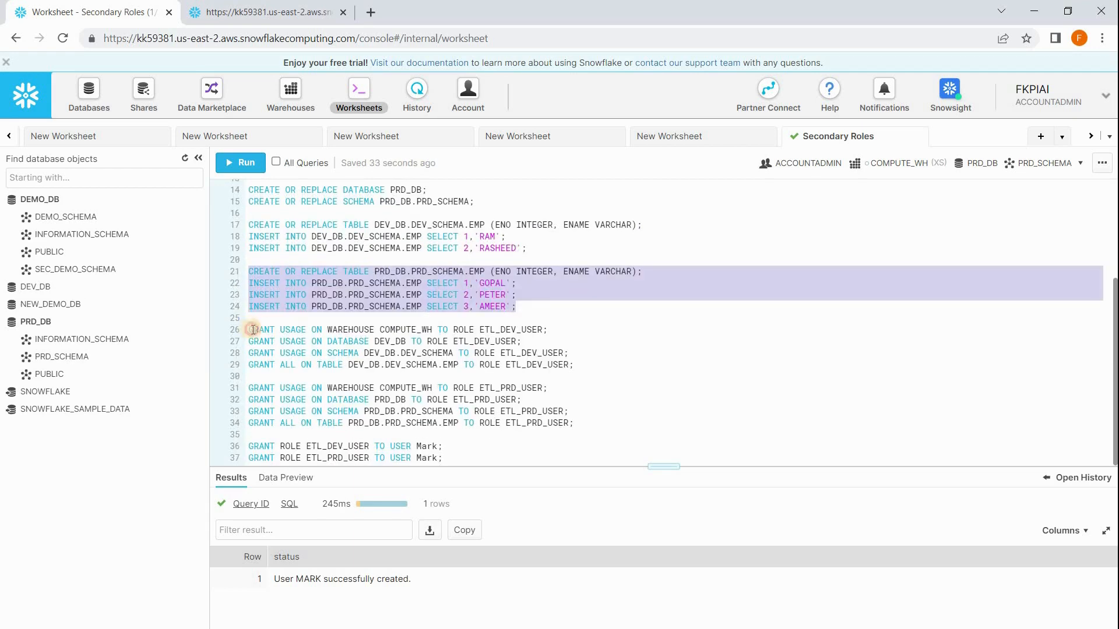
Select the GRANT statements giving ETL_PRD_USER access to PRD_DB and its EMP table.
{"action": "left_click", "coordinate": [254, 329]}
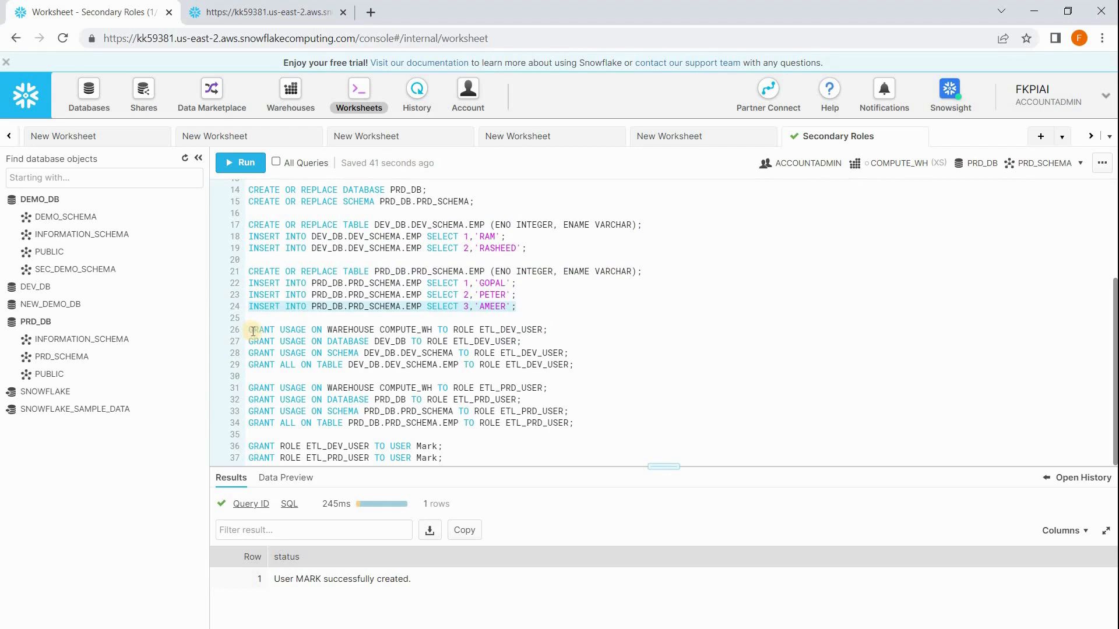
{"action": "triple_click", "coordinate": [356, 329]}
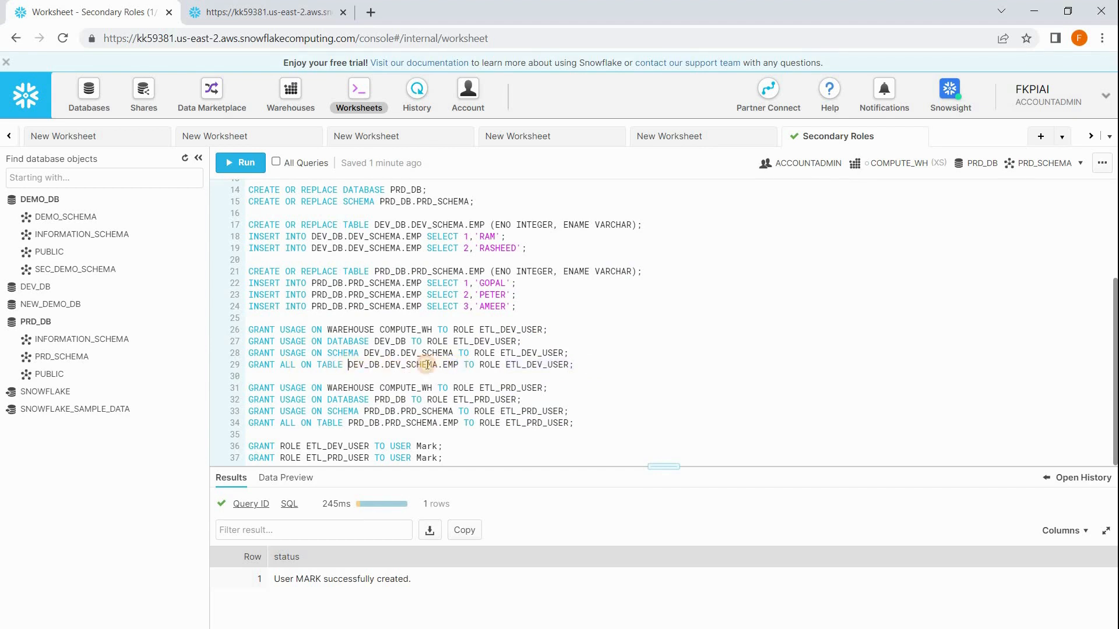
{"action": "double_click", "coordinate": [536, 423]}
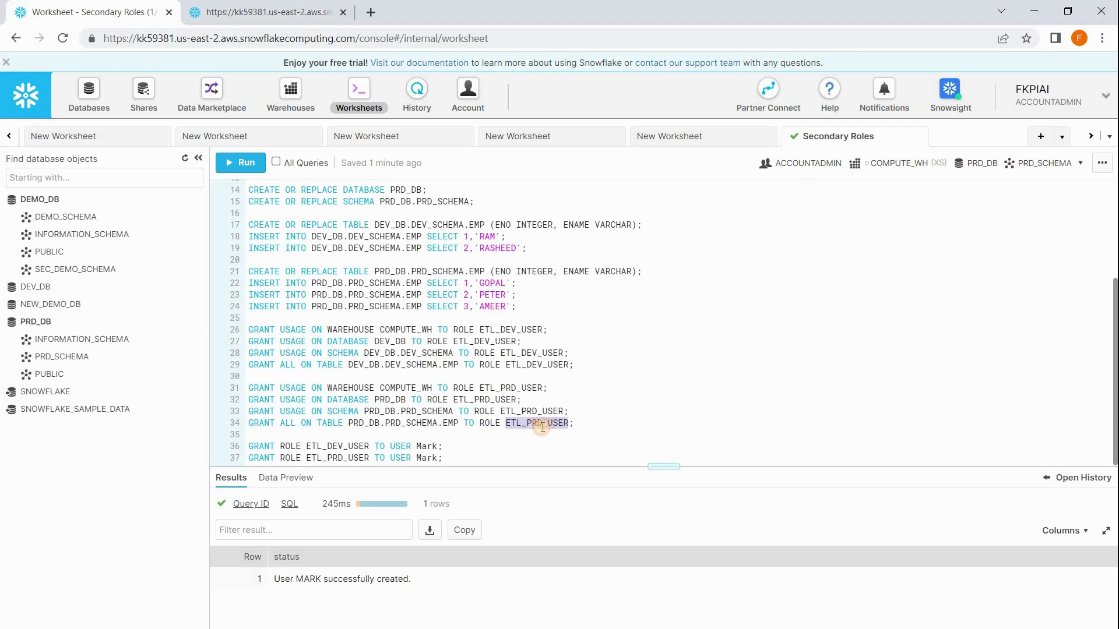
{"action": "mouse_move", "coordinate": [280, 423]}
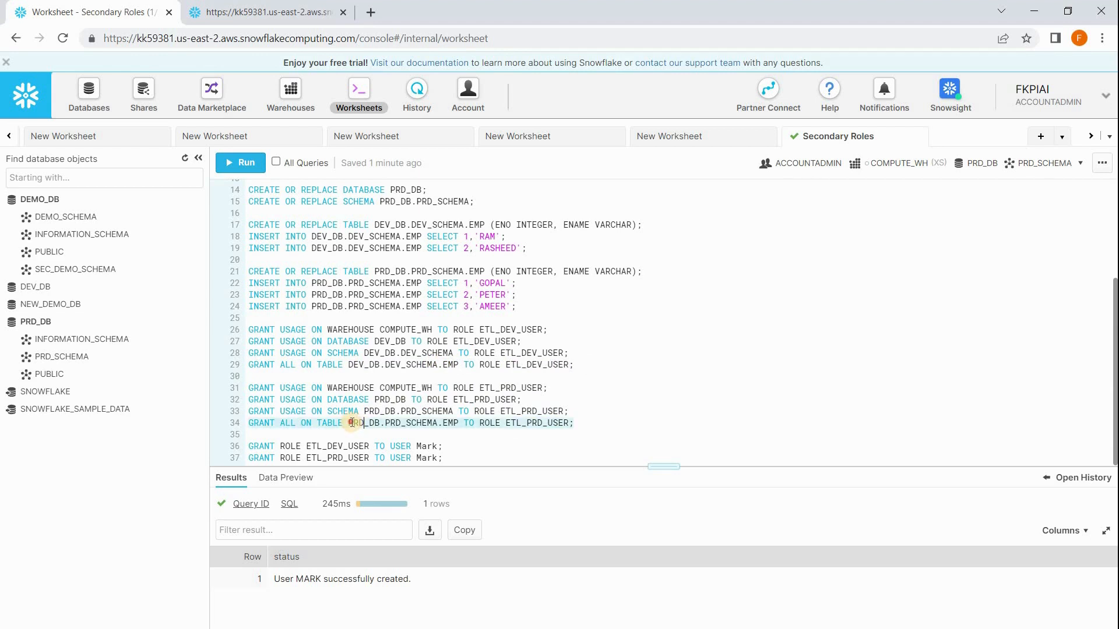
{"action": "double_click", "coordinate": [404, 422]}
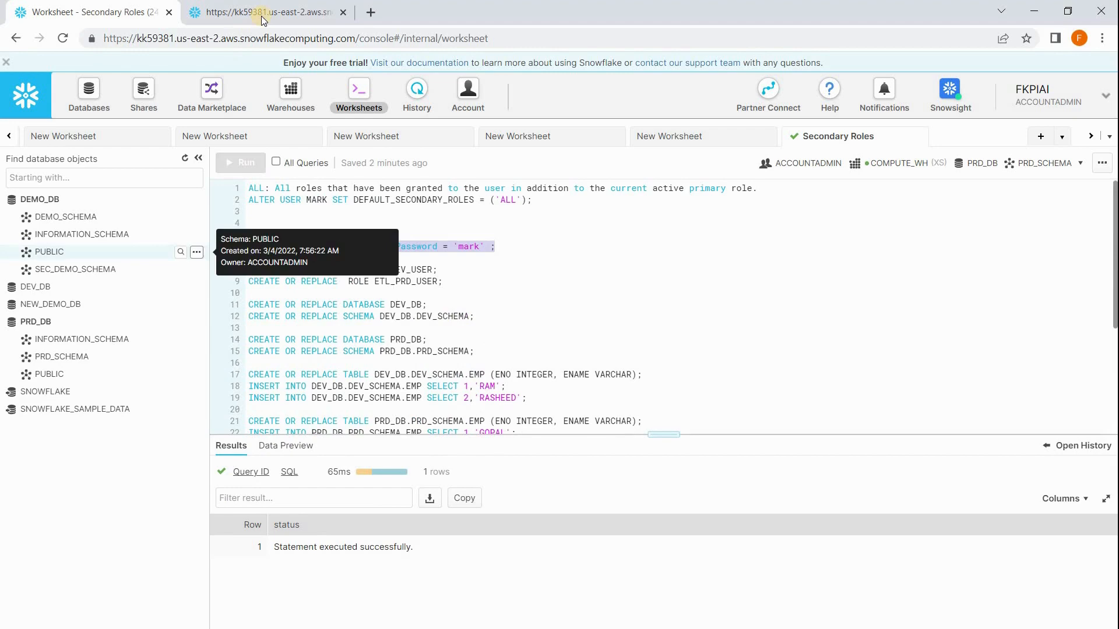
Sign in as MARK and set the worksheet to role ETL_DEV_USER with warehouse COMPUTE_WH.
{"action": "left_click", "coordinate": [264, 12]}
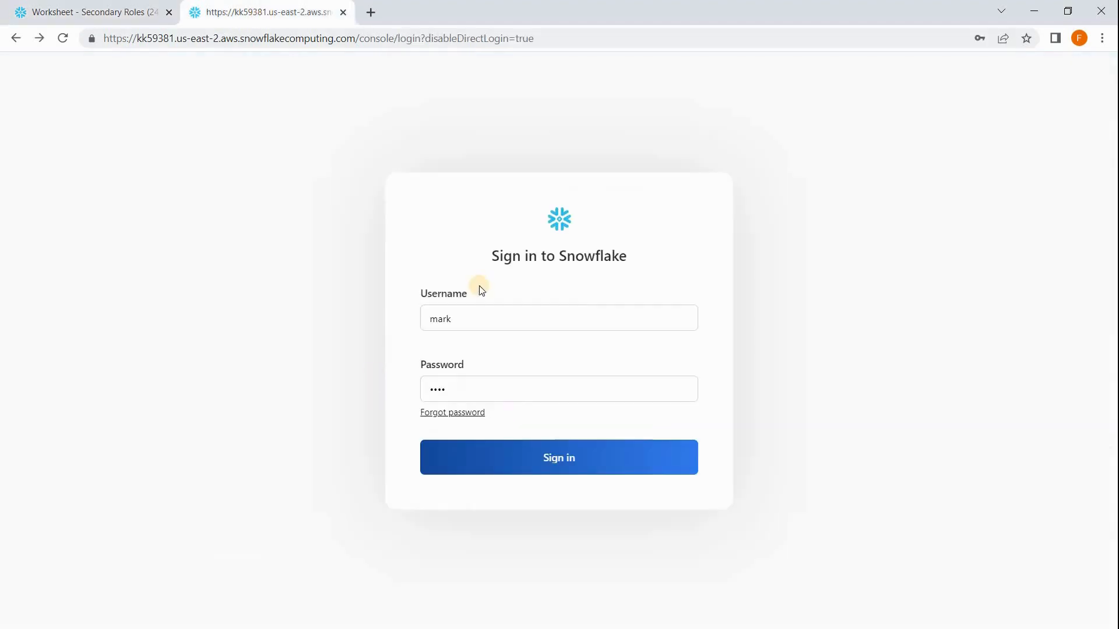
{"action": "left_click", "coordinate": [559, 457]}
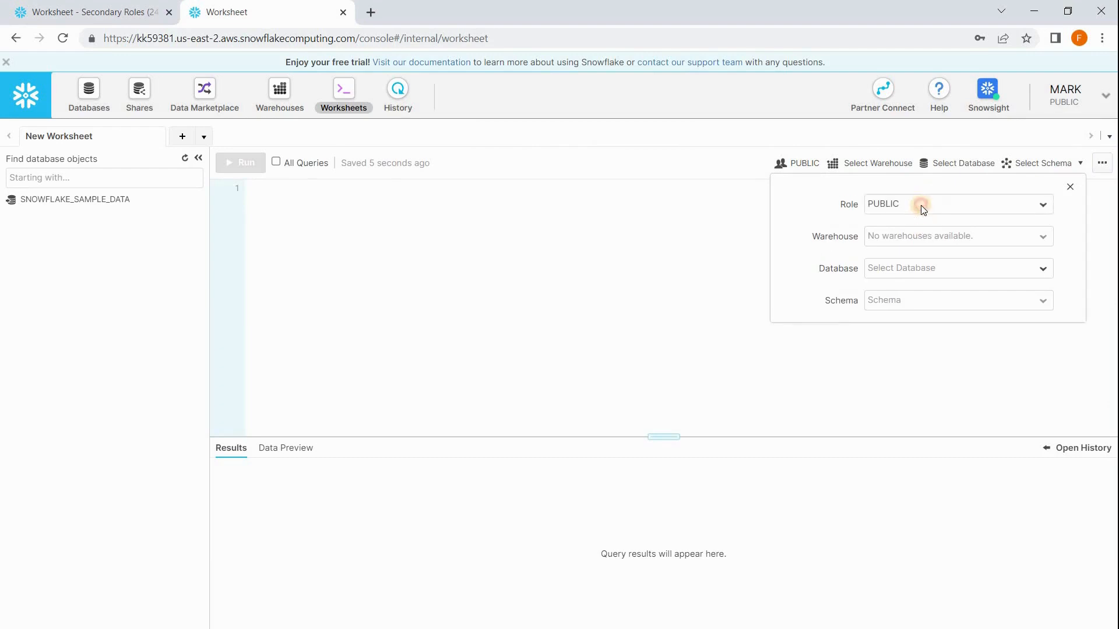
{"action": "left_click", "coordinate": [956, 204]}
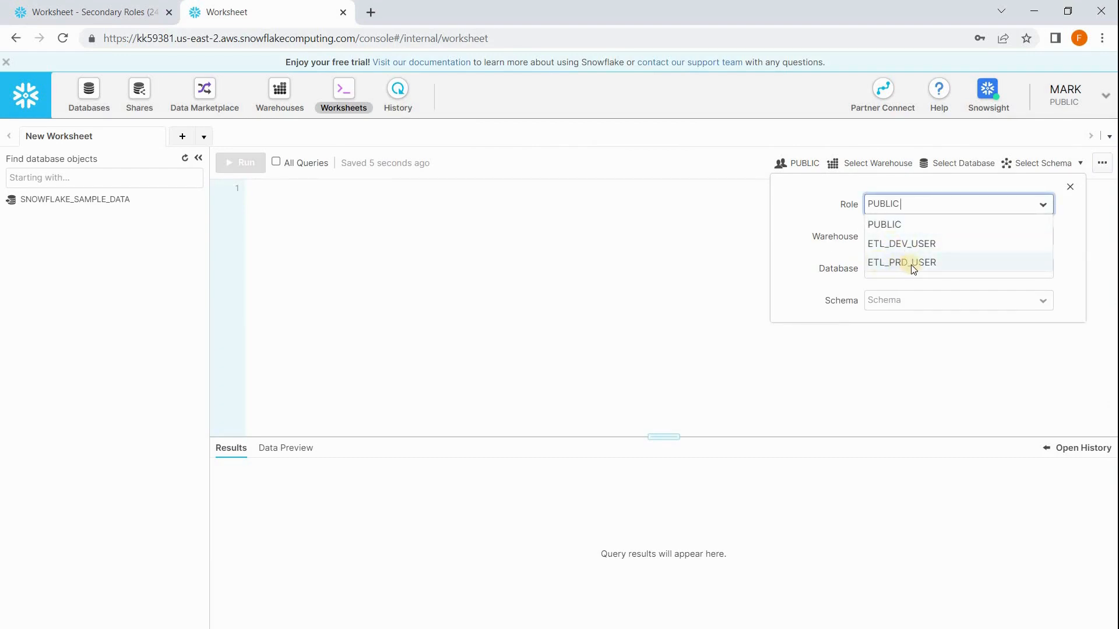
{"action": "mouse_move", "coordinate": [901, 244]}
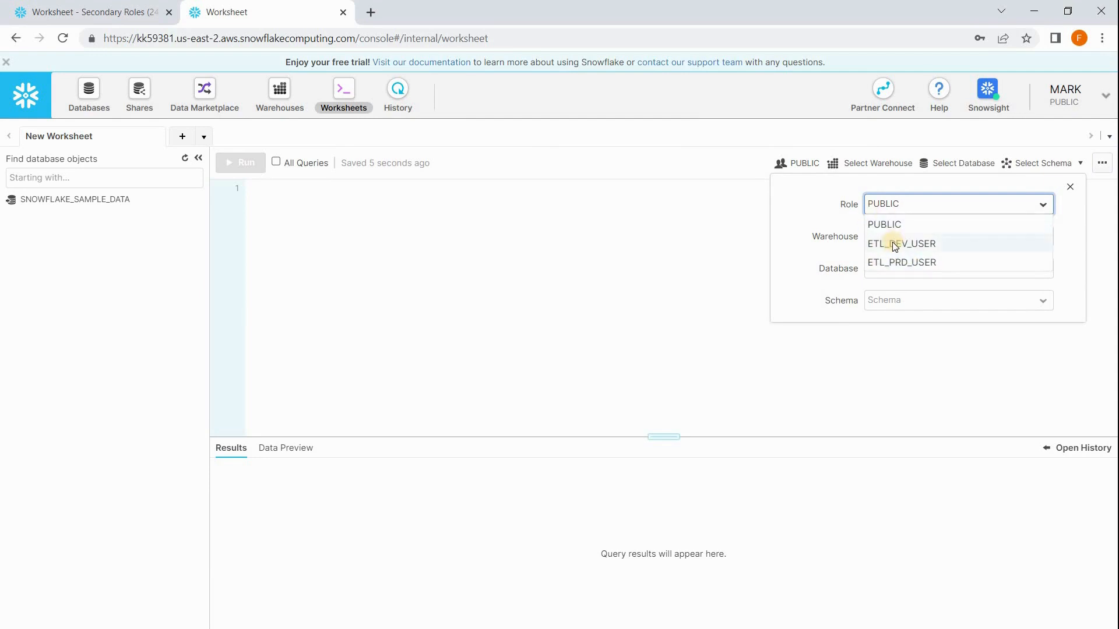
{"action": "left_click", "coordinate": [901, 243]}
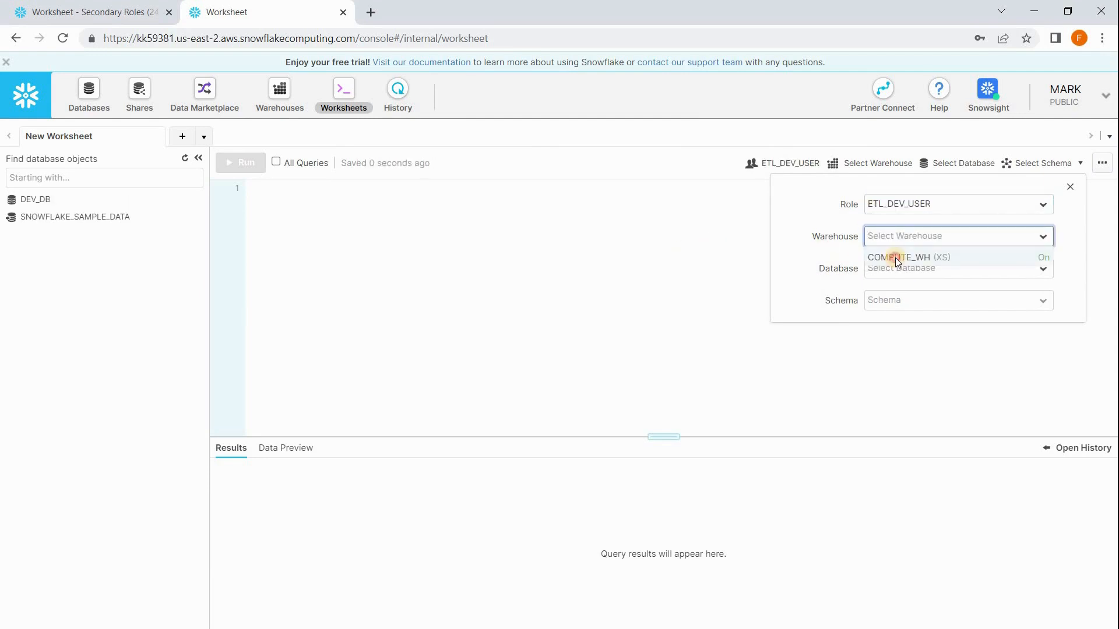
{"action": "left_click", "coordinate": [909, 257]}
{"action": "type", "text": "SELECT * FROM"}
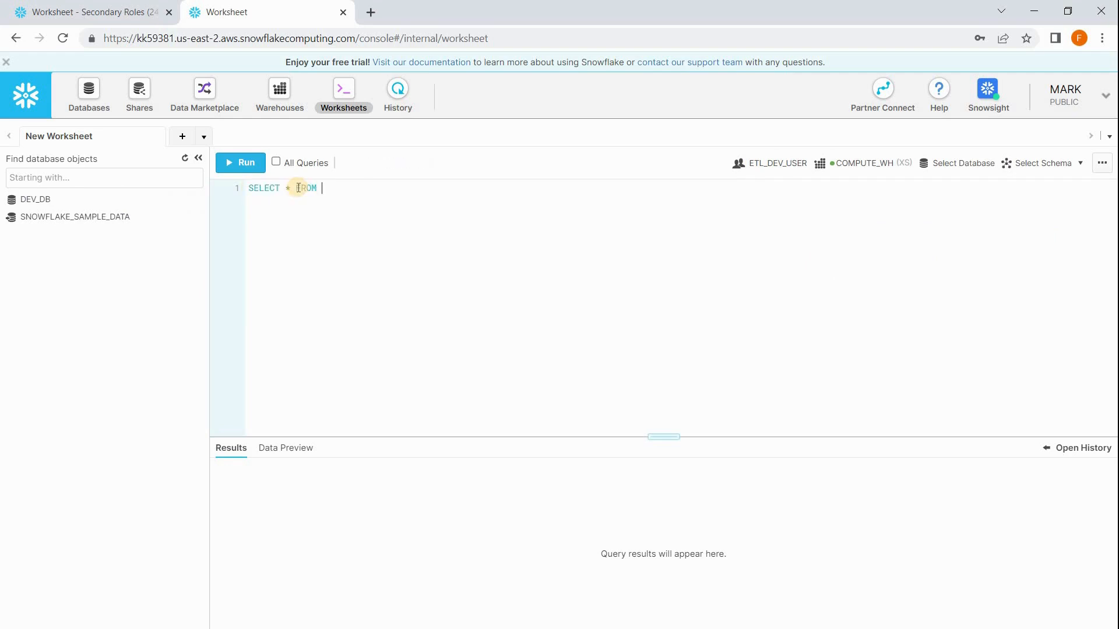
Query DEV_DB.DEV_SCHEMA.EMP, returning rows RAM and RASHEED.
{"action": "type", "text": "DEV_DB.DEV_SCHEMA.D"}
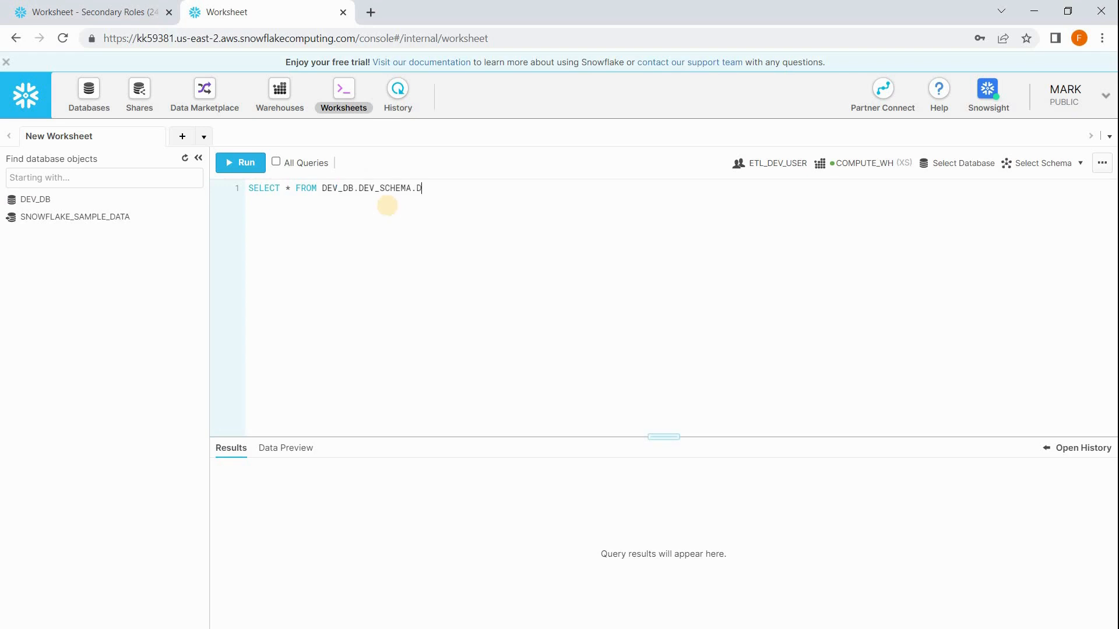
{"action": "type", "text": "EMP;"}
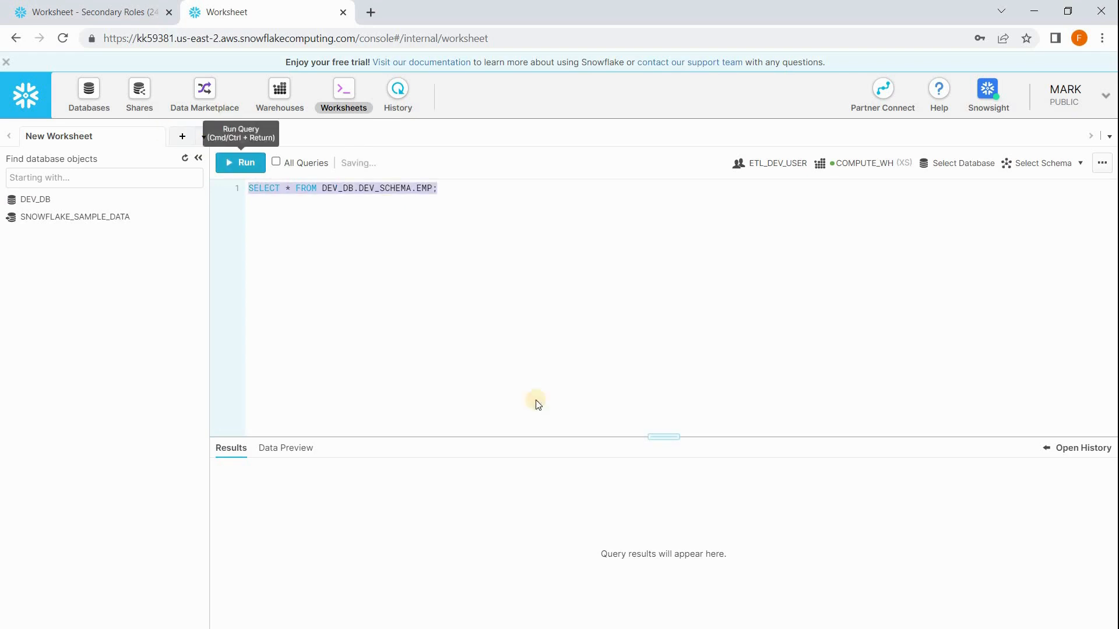
{"action": "left_click", "coordinate": [240, 162]}
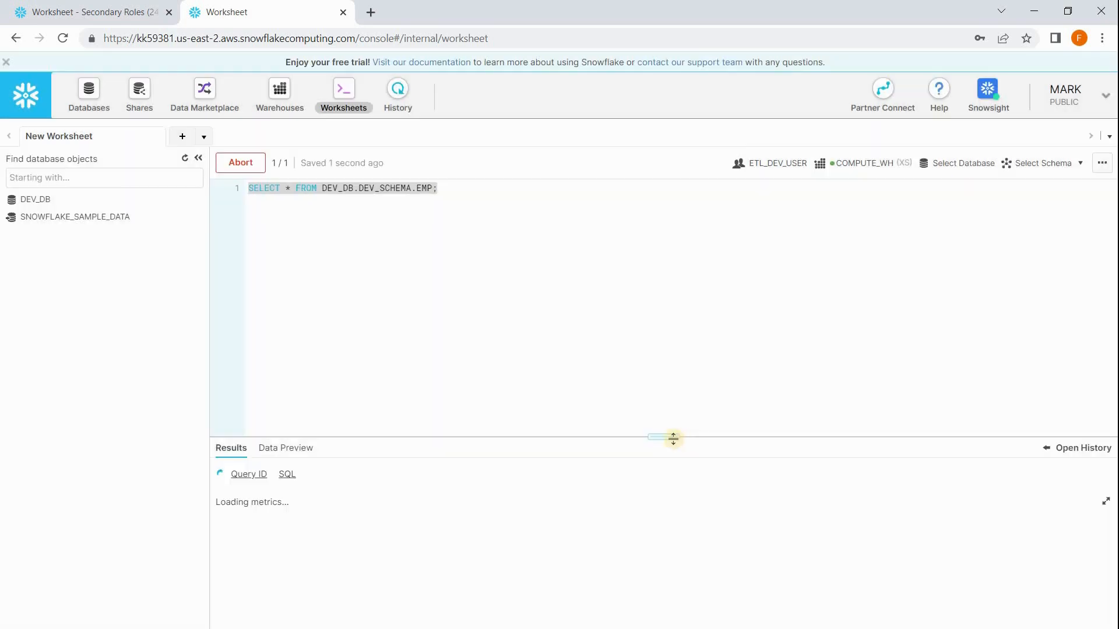
Add a PRD_DB.PRD_SCHEMA.EMP query and run it, which fails as unauthorized.
{"action": "left_click", "coordinate": [241, 163]}
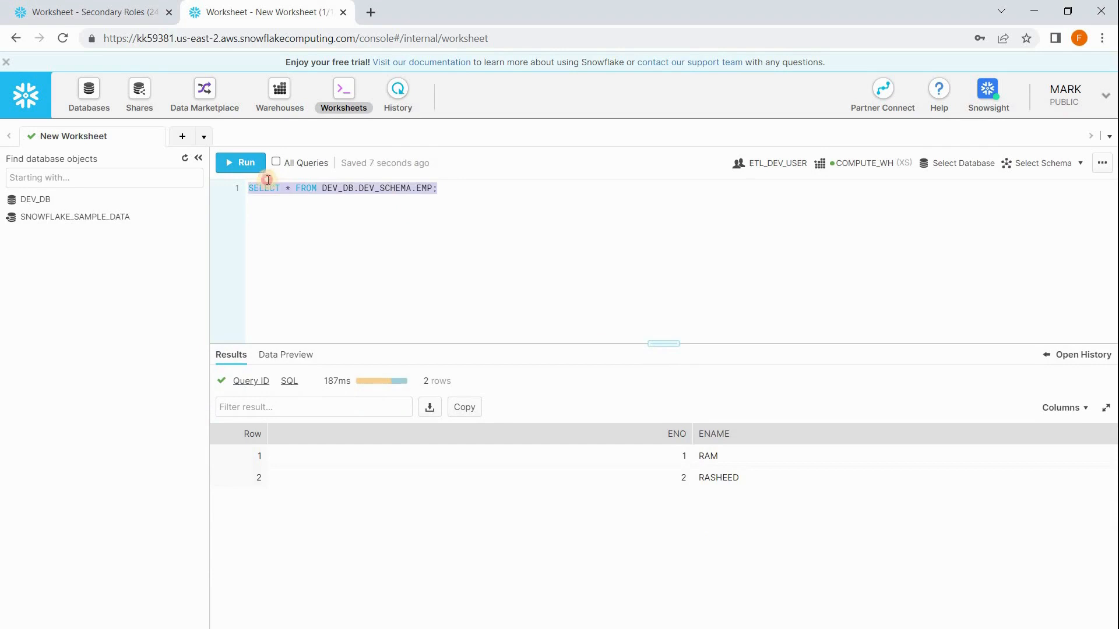
{"action": "mouse_move", "coordinate": [321, 188]}
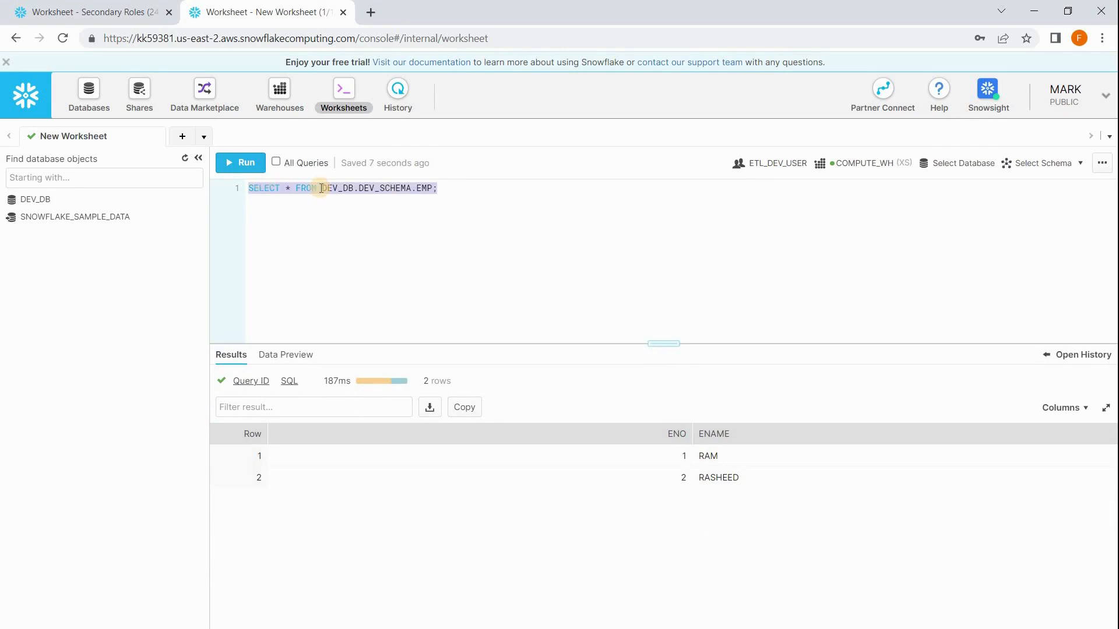
{"action": "type", "text": "SELECT * FROM DEV_DB.DEV_SCHEMA.EMP;"}
{"action": "type", "text": "SELECT * FROM PRD_DB.PRD_SCHEMA.EMP;"}
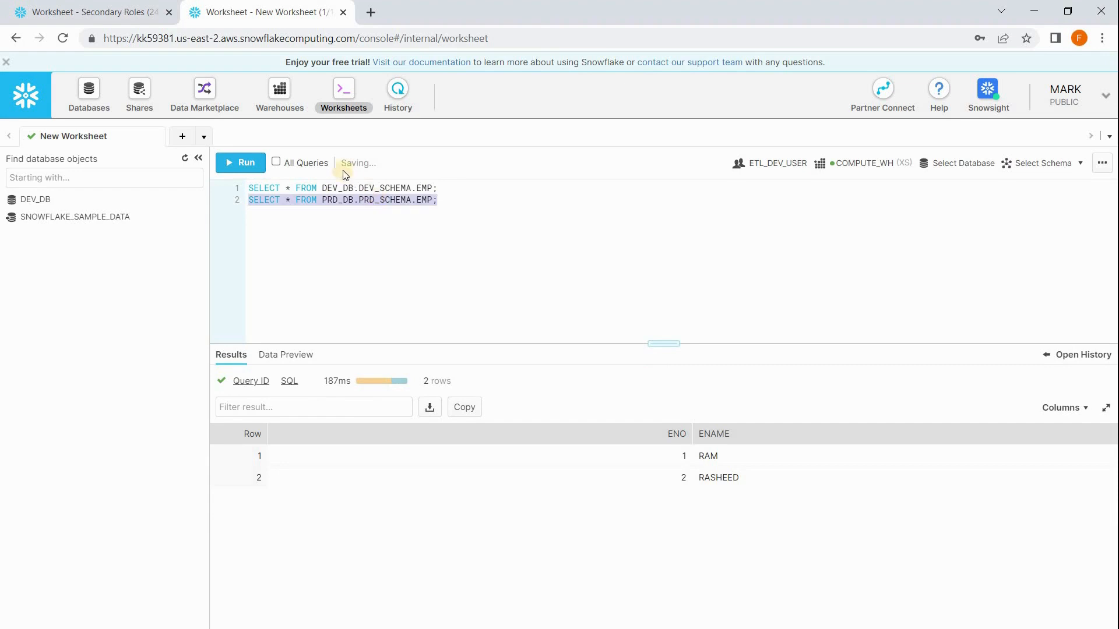
{"action": "left_click", "coordinate": [239, 163]}
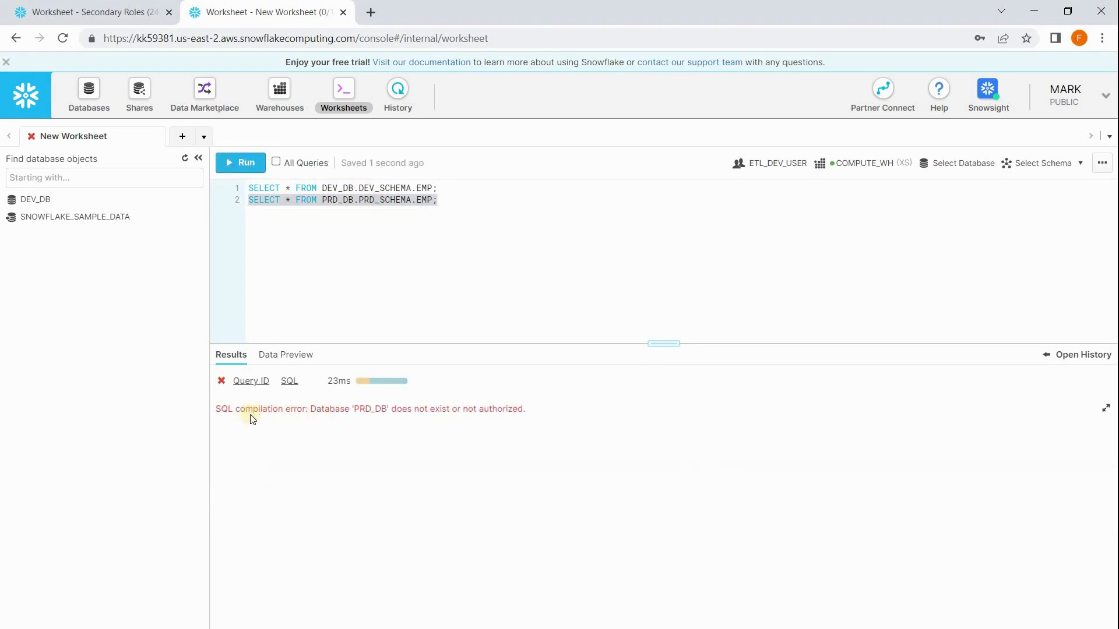
{"action": "mouse_move", "coordinate": [387, 416]}
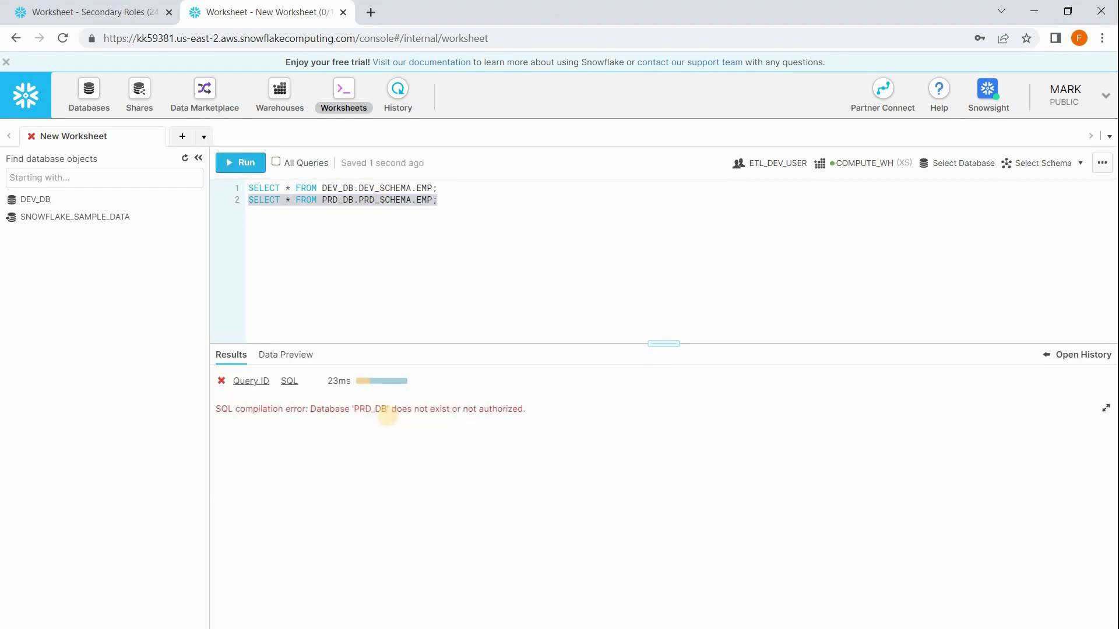
{"action": "mouse_move", "coordinate": [390, 419]}
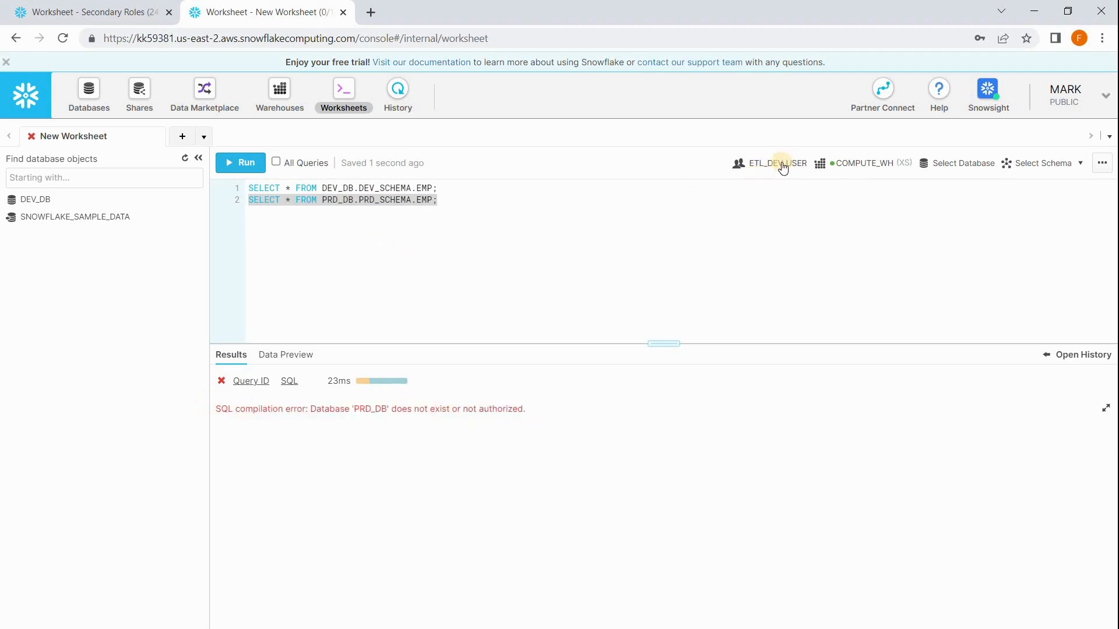
Under role ETL_PRD_USER, query PRD_DB EMP, returning GOPAL, PETER and AMEER.
{"action": "left_click", "coordinate": [777, 162]}
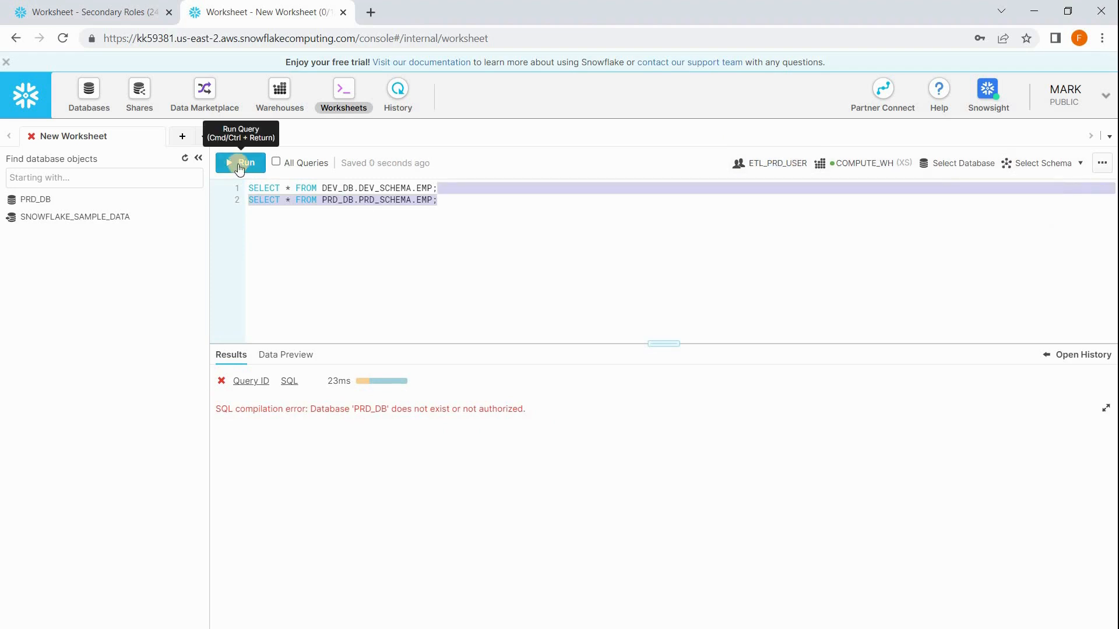
{"action": "left_click", "coordinate": [241, 163]}
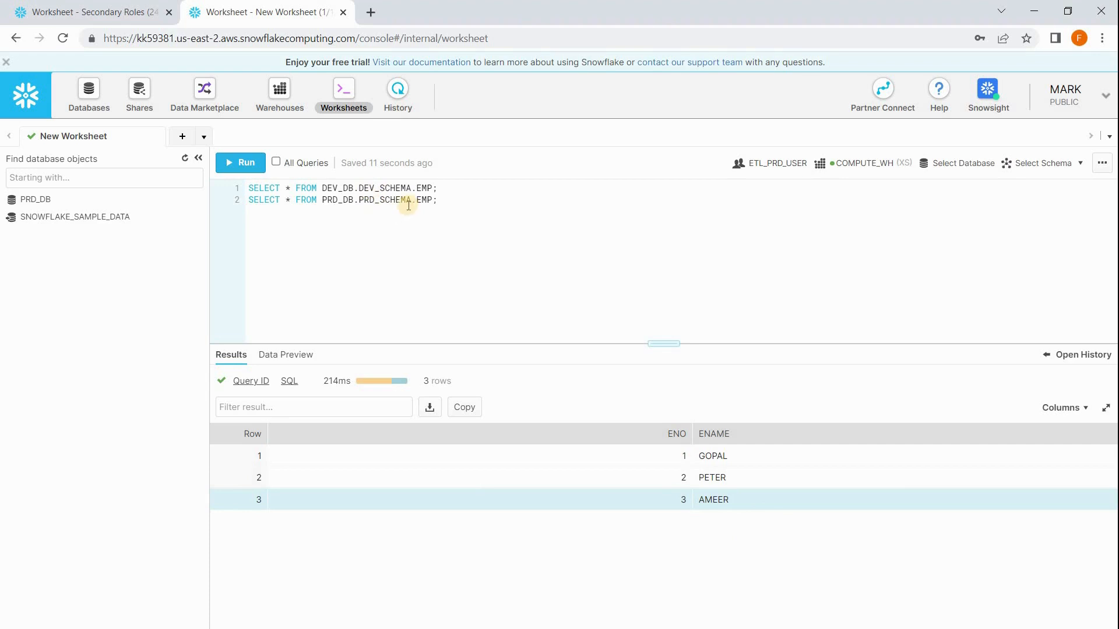
{"action": "left_click", "coordinate": [836, 137]}
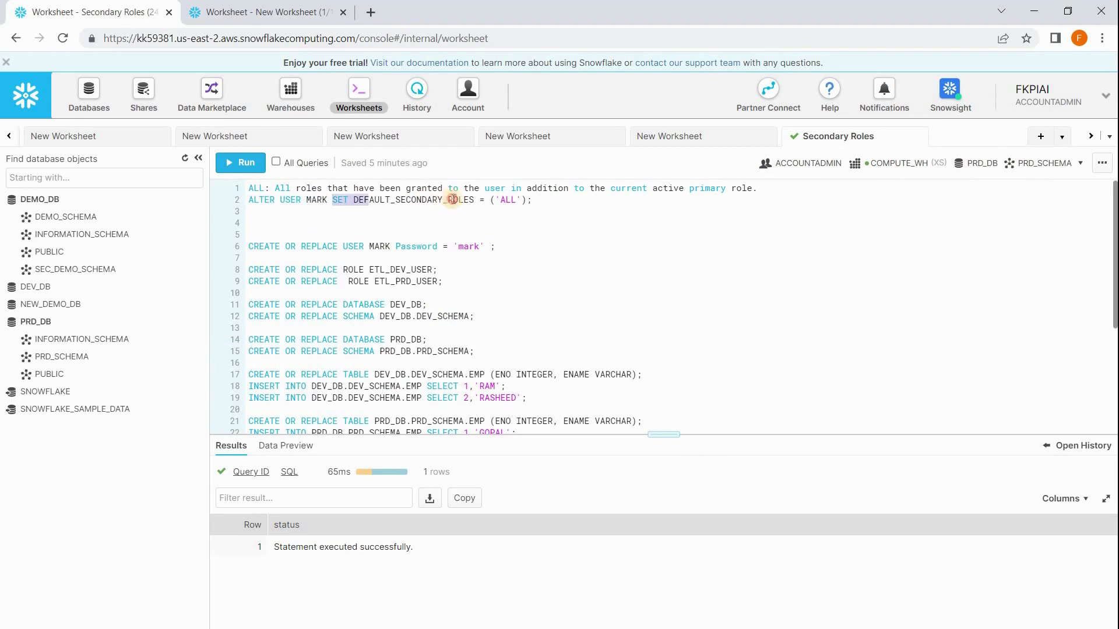
Run ALTER USER MARK SET DEFAULT_SECONDARY_ROLES = ('ALL') in the admin worksheet.
{"action": "left_click", "coordinate": [540, 200]}
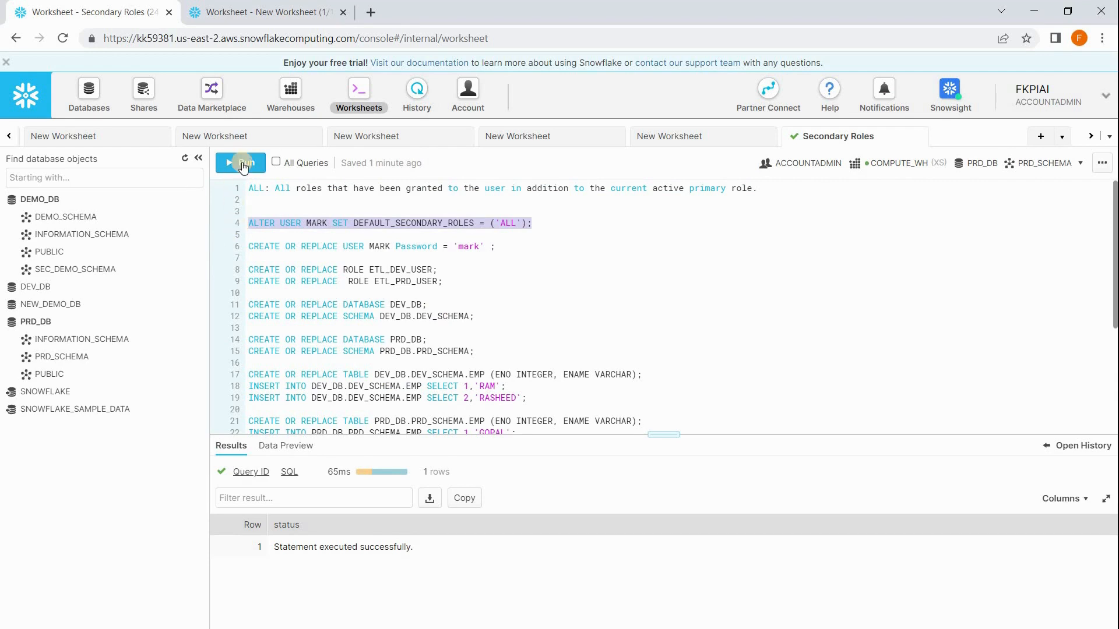
{"action": "left_click", "coordinate": [240, 162]}
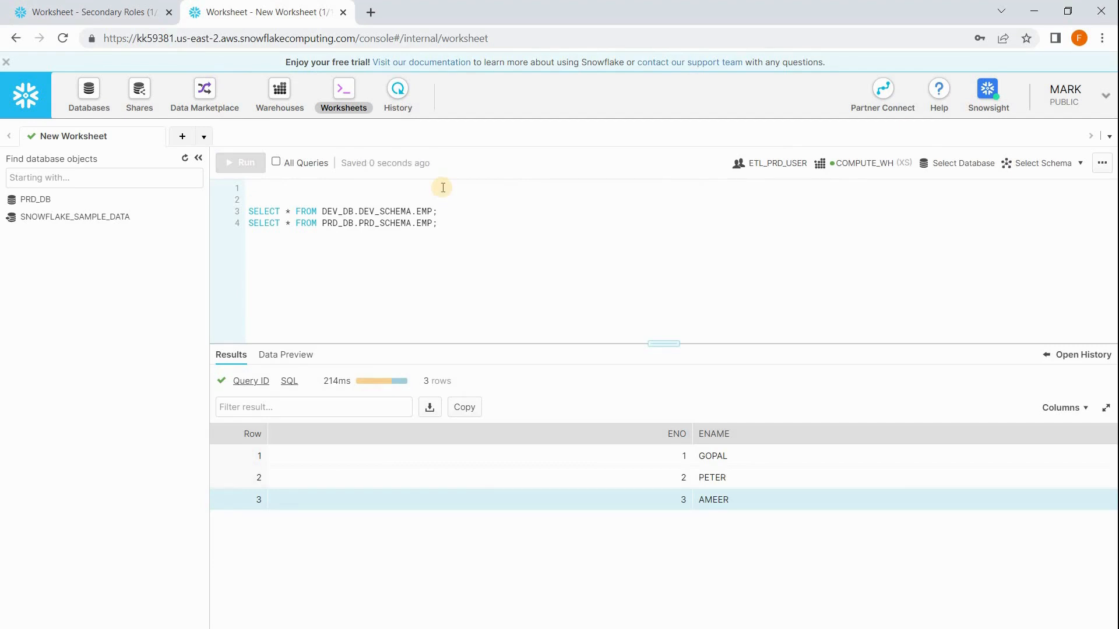
Run USE SECONDARY ROLE ALL, query dev and prod EMP, then run USE SECONDARY ROLE NONE.
{"action": "type", "text": "USE SECONDARY ROLE ALL"}
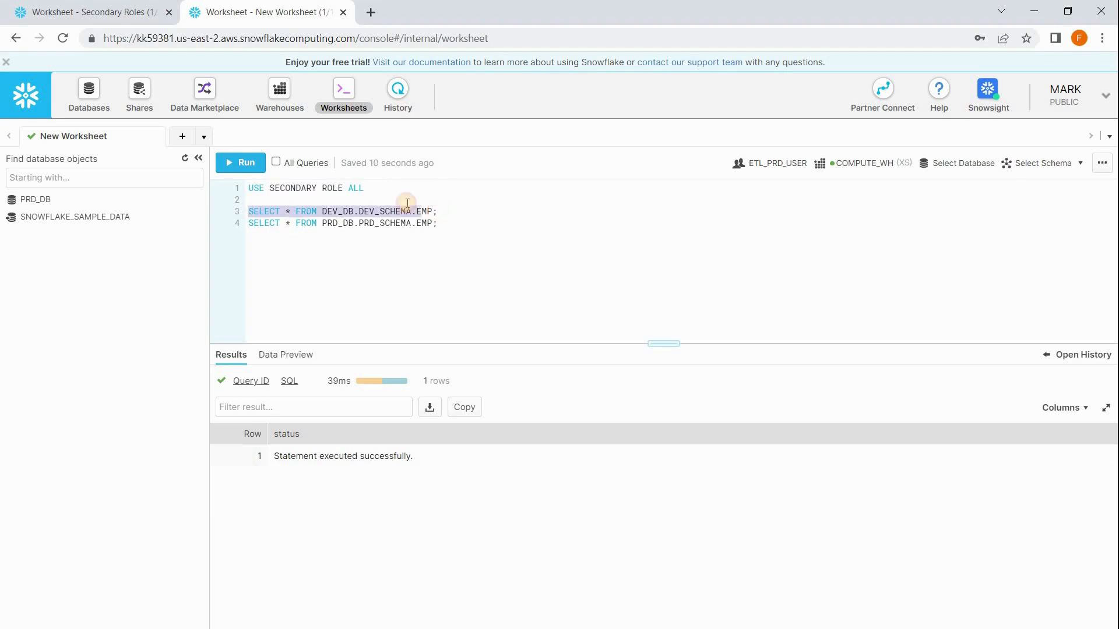
{"action": "left_click", "coordinate": [239, 162]}
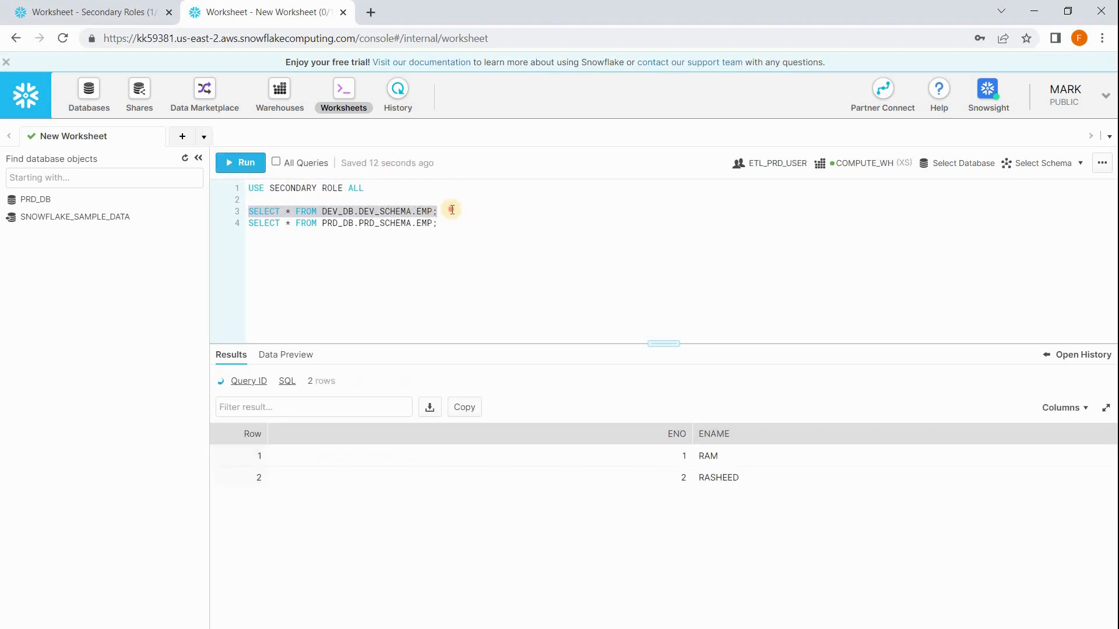
{"action": "left_click", "coordinate": [239, 163]}
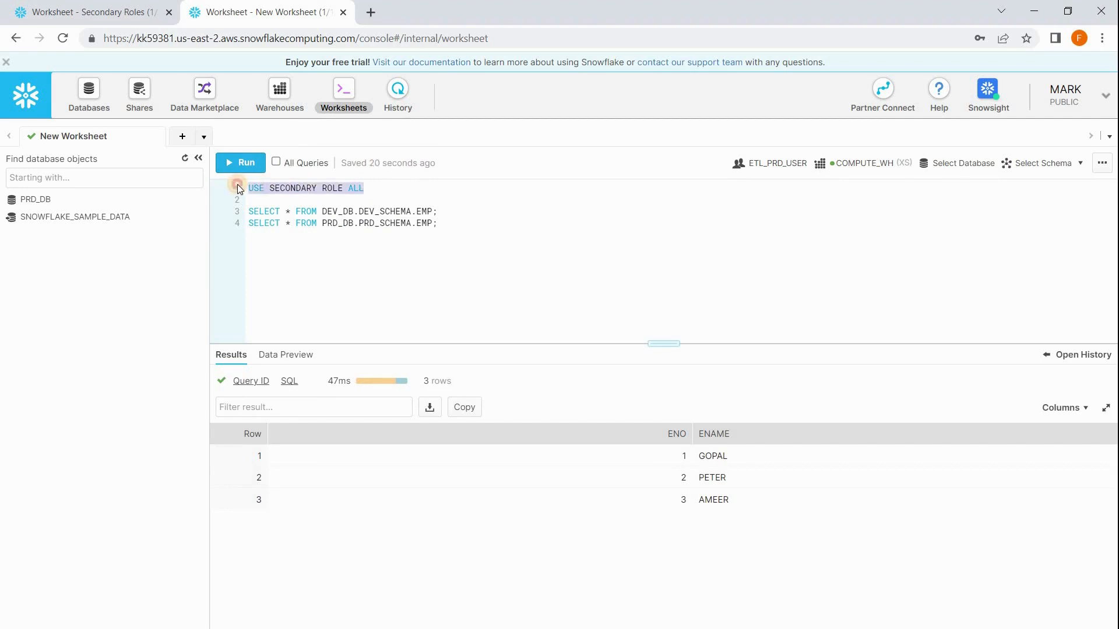
{"action": "type", "text": "USE SECONDARY ROLE ALL"}
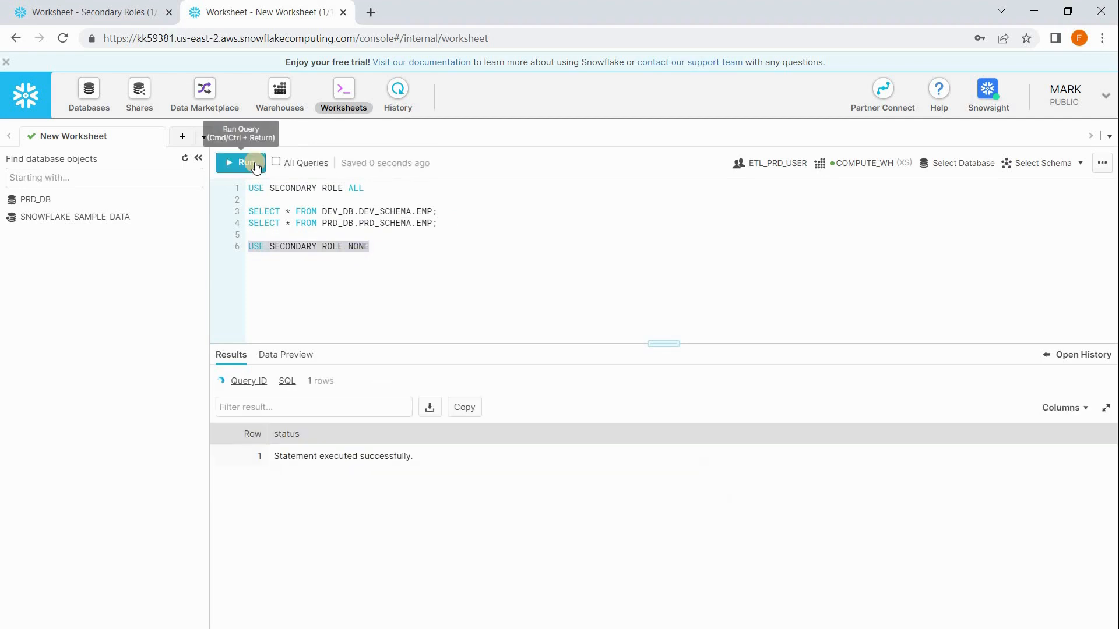
{"action": "left_click", "coordinate": [245, 163]}
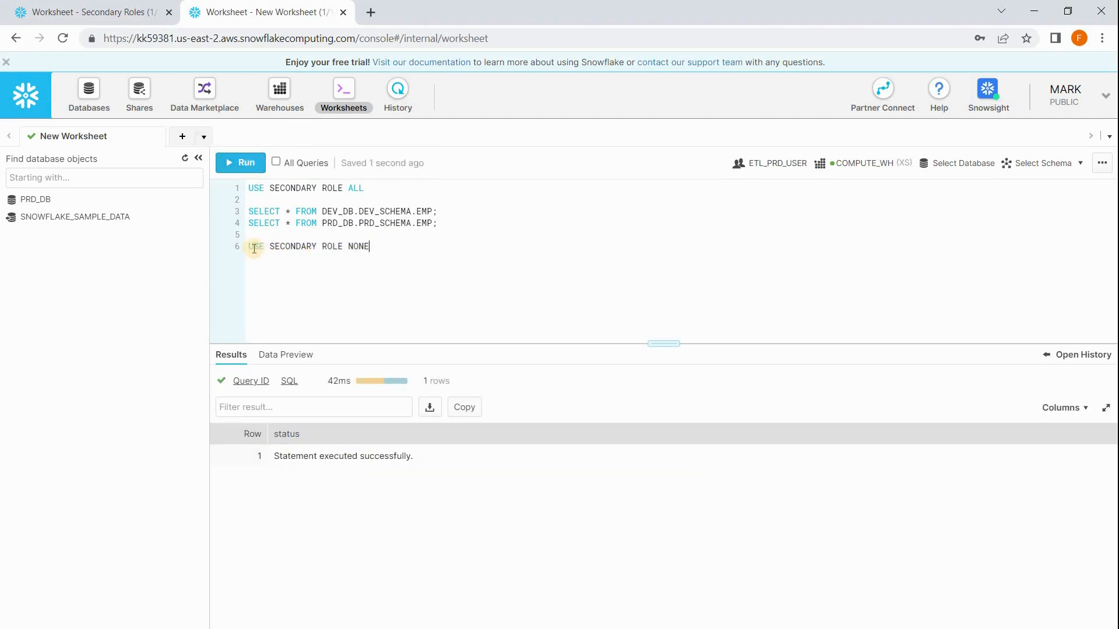